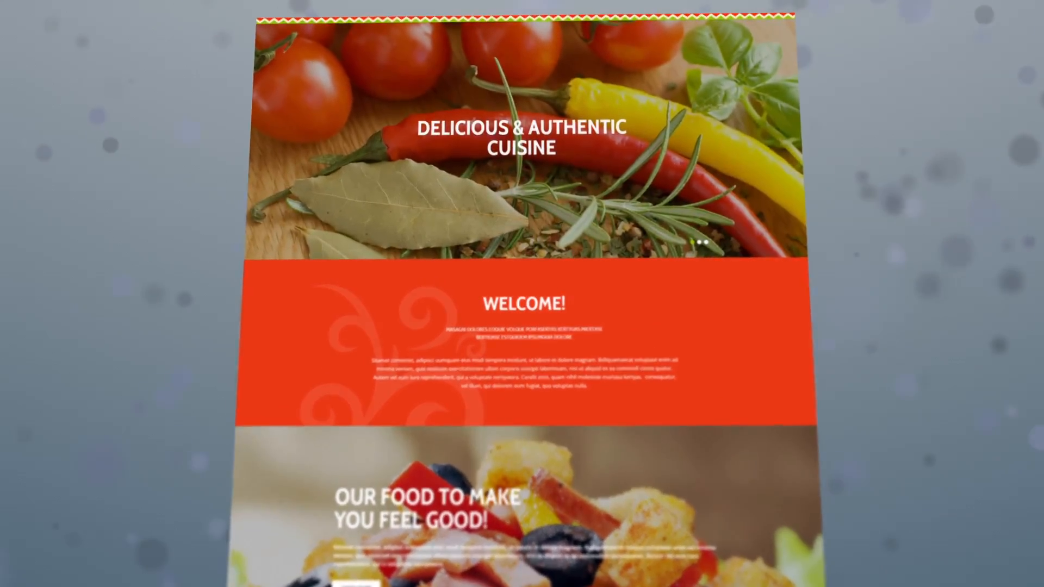
# Scroll through the restaurant template preview pages and return to the template's product page.
pyautogui.scroll(-3)
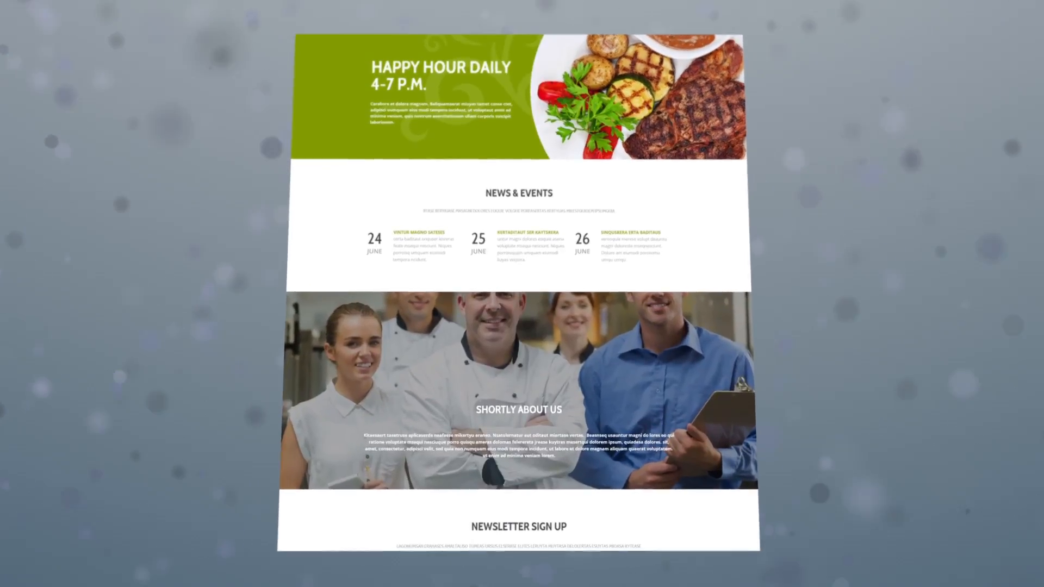
pyautogui.scroll(-3)
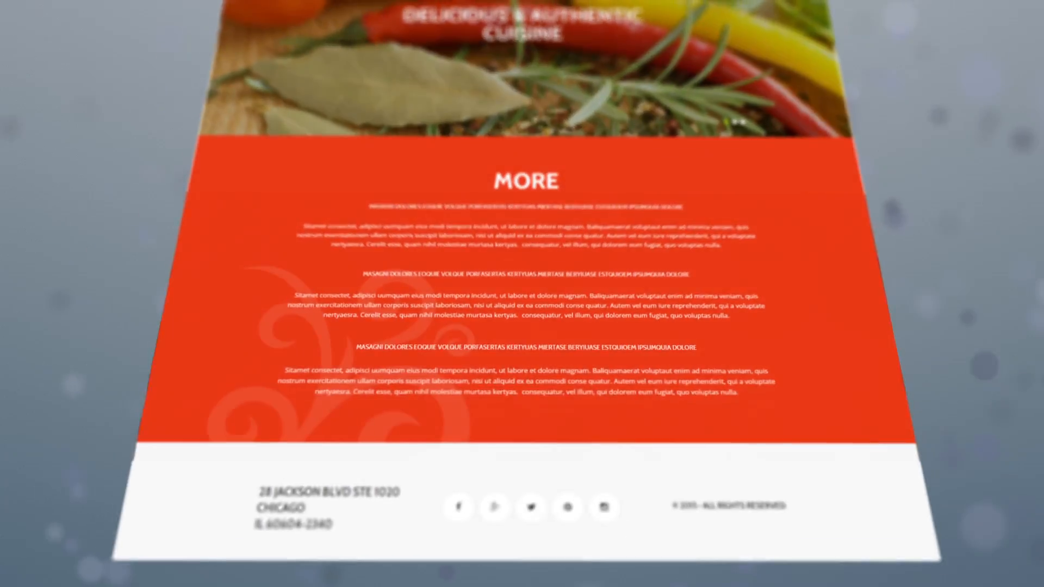
pyautogui.scroll(3)
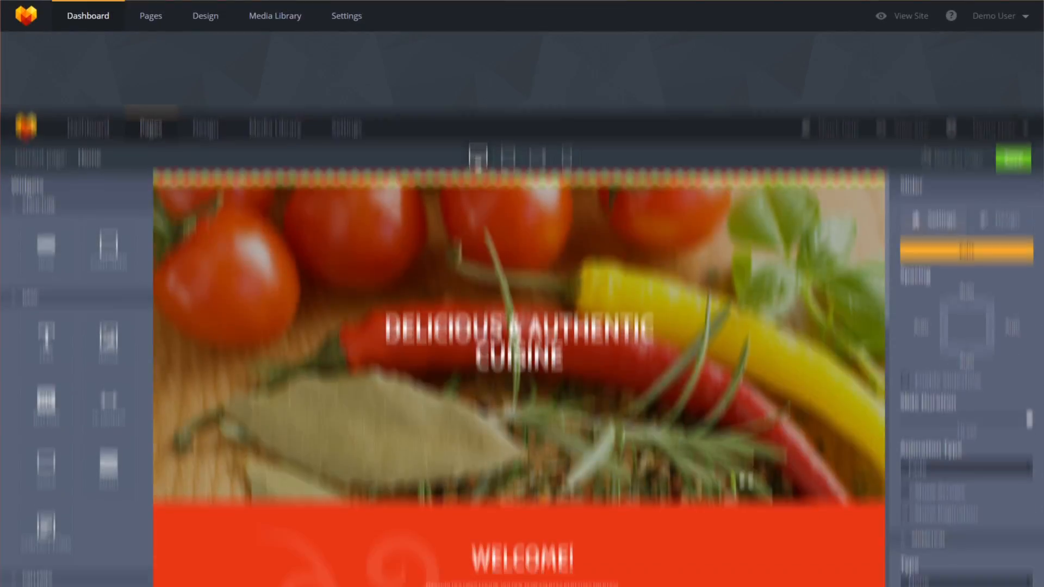
pyautogui.click(275, 15)
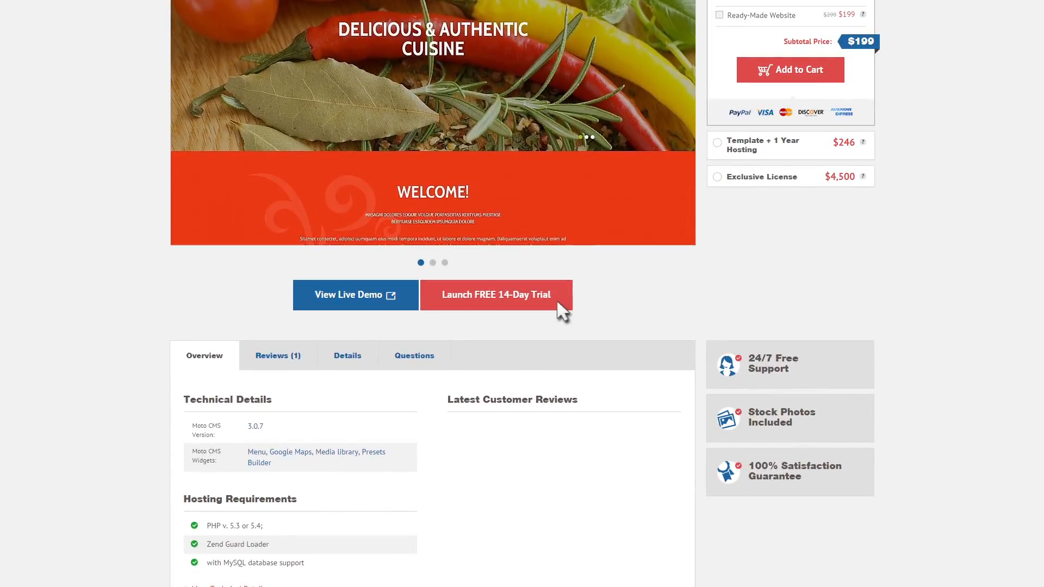
pyautogui.click(495, 294)
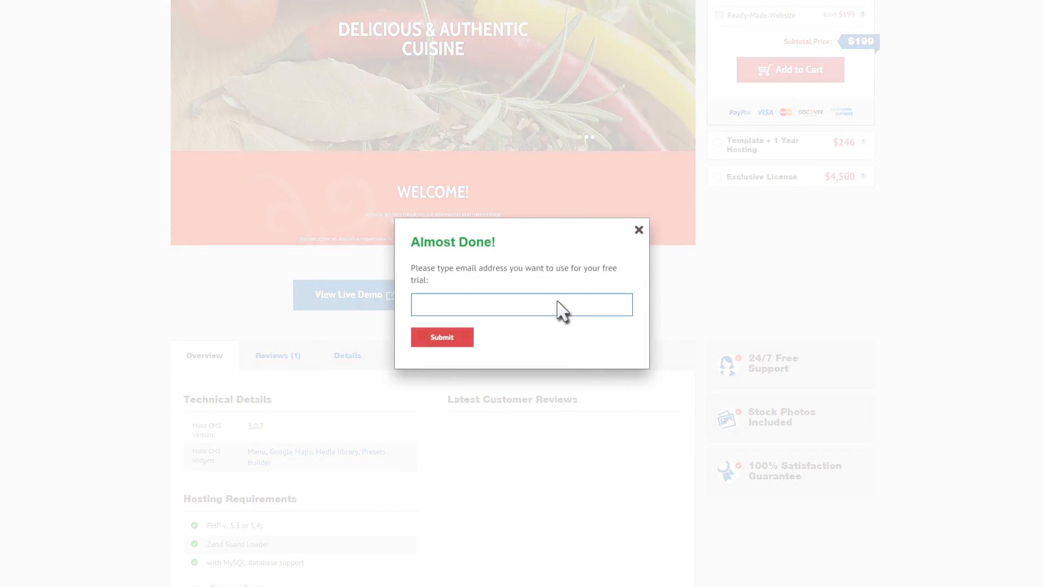
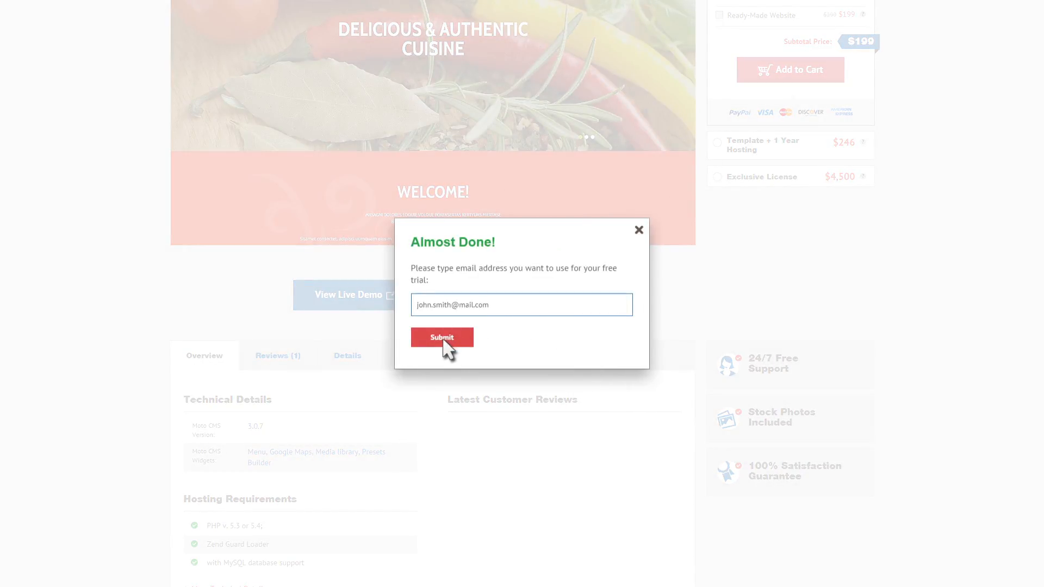
pyautogui.click(441, 338)
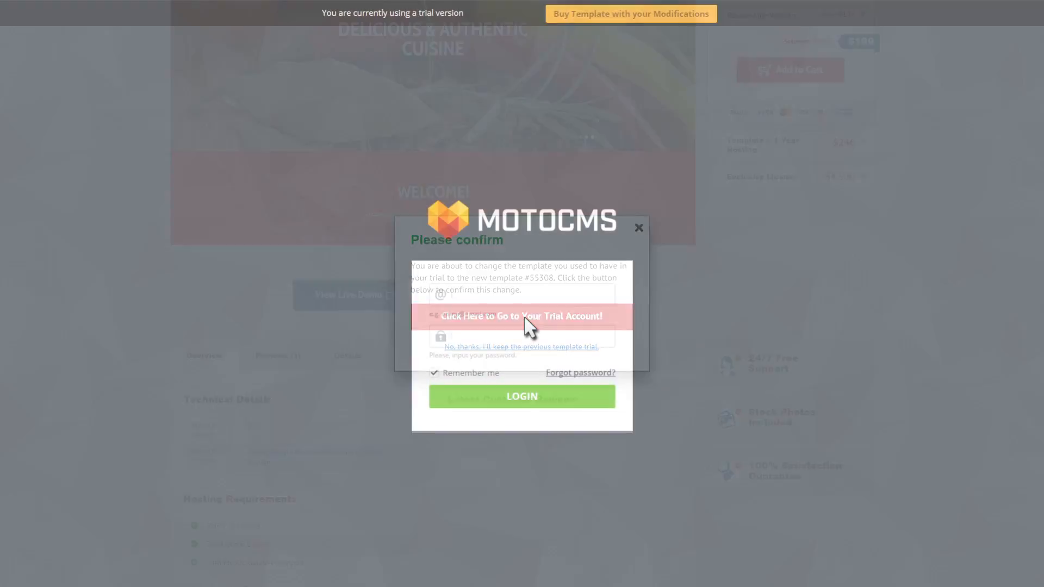